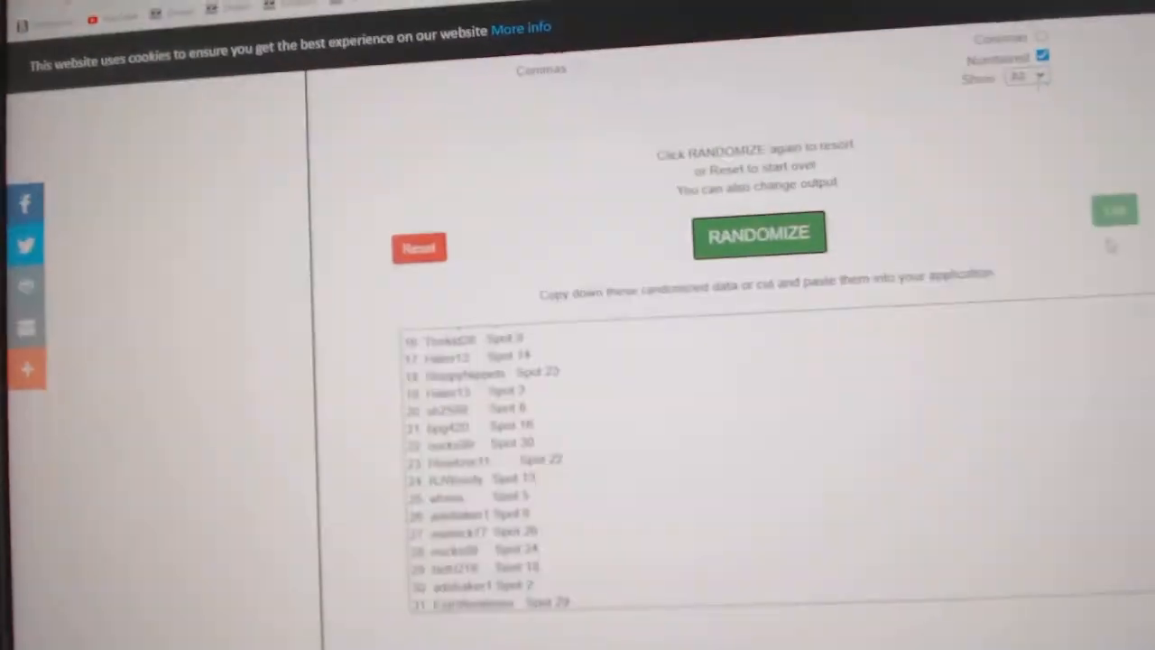
# Reshuffle the numbered participant-and-spot list twice with RANDOMIZE.
pyautogui.click(760, 234)
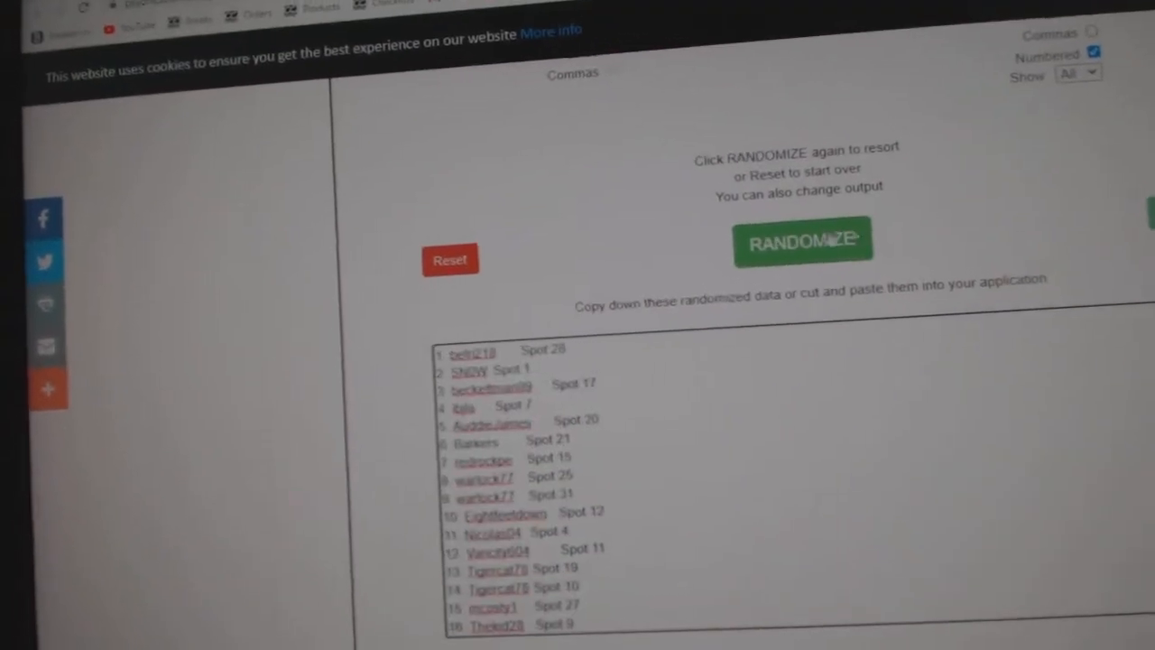
pyautogui.click(801, 241)
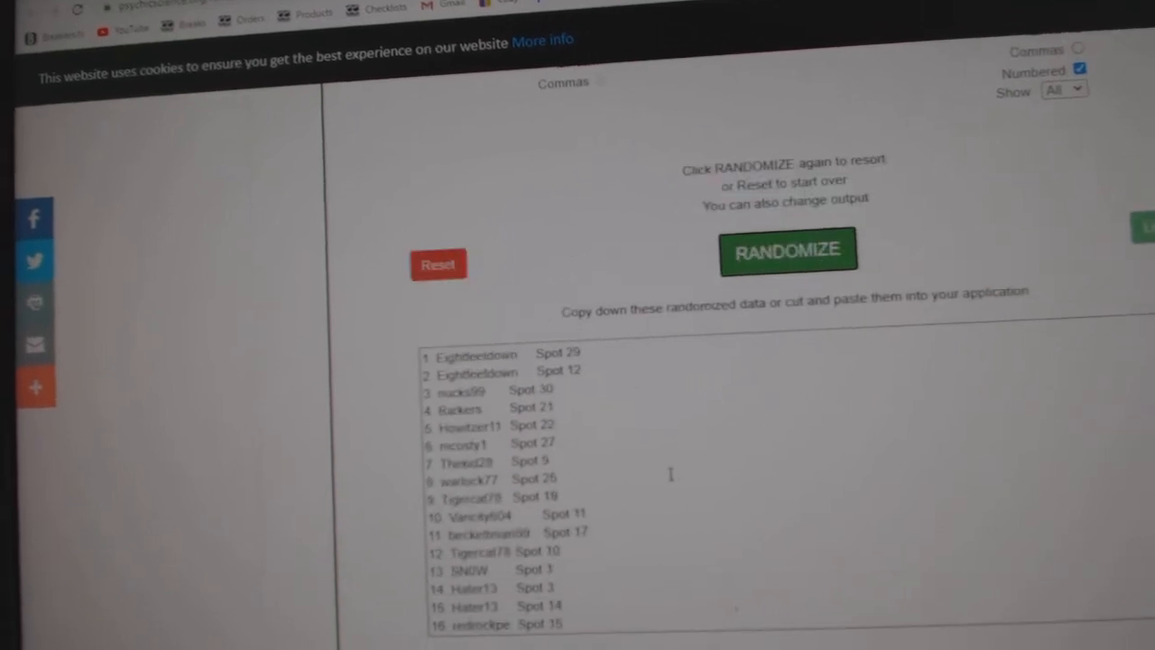
pyautogui.rightClick(514, 370)
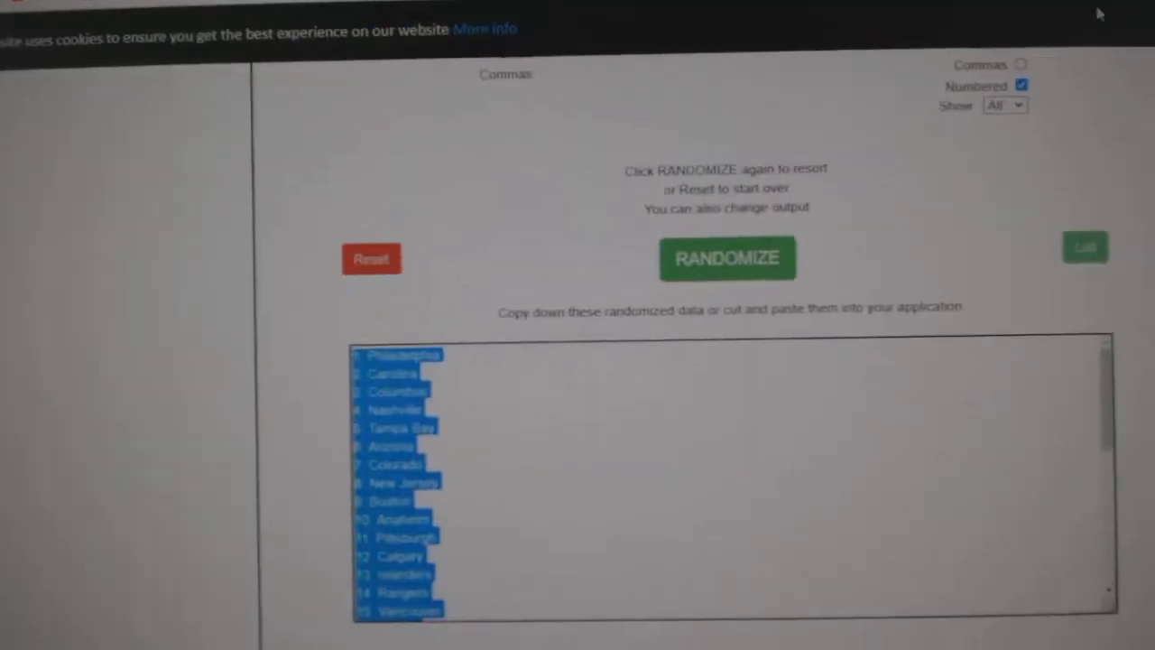
# Reshuffle the team-city list repeatedly with RANDOMIZE.
pyautogui.click(727, 259)
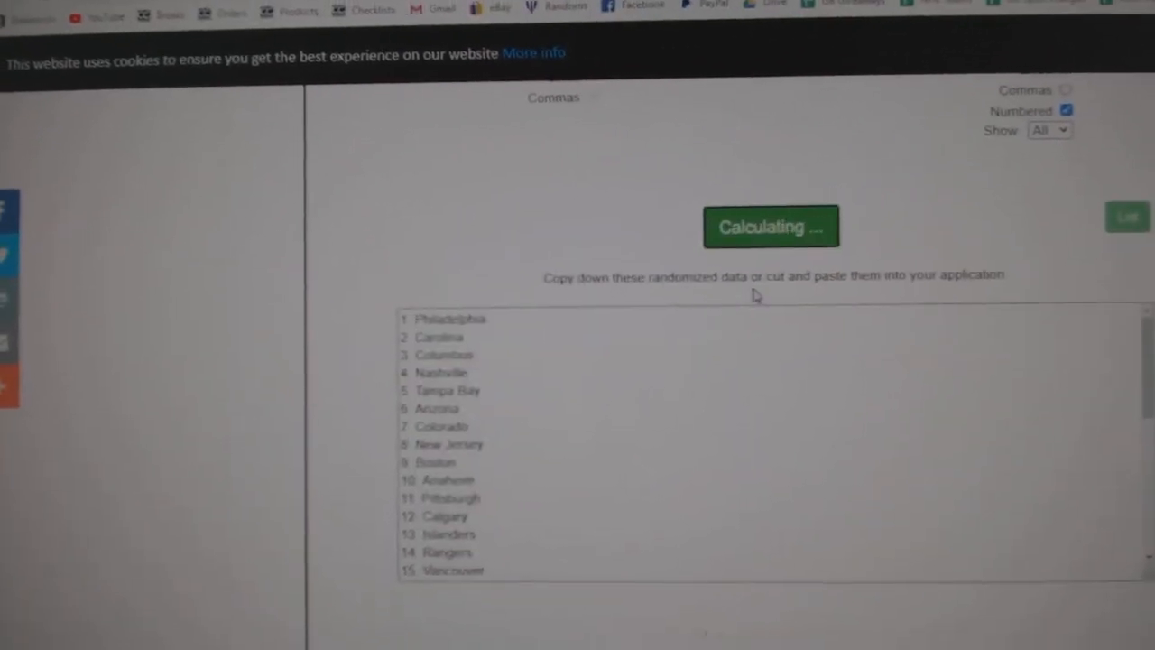
pyautogui.click(770, 225)
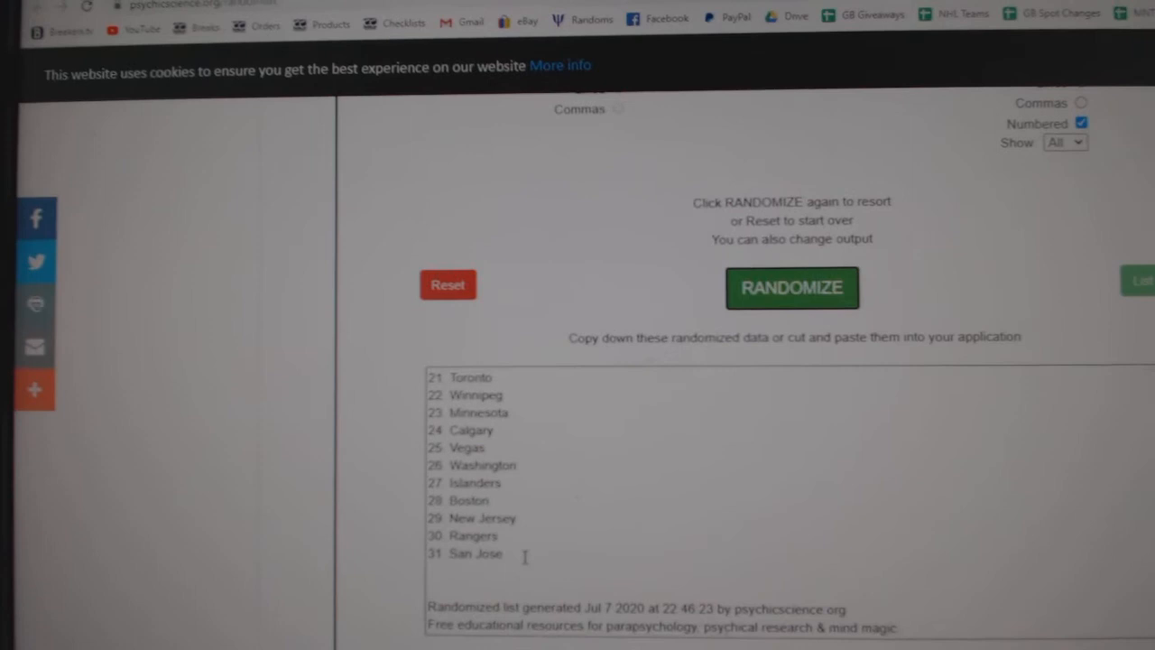
pyautogui.click(791, 287)
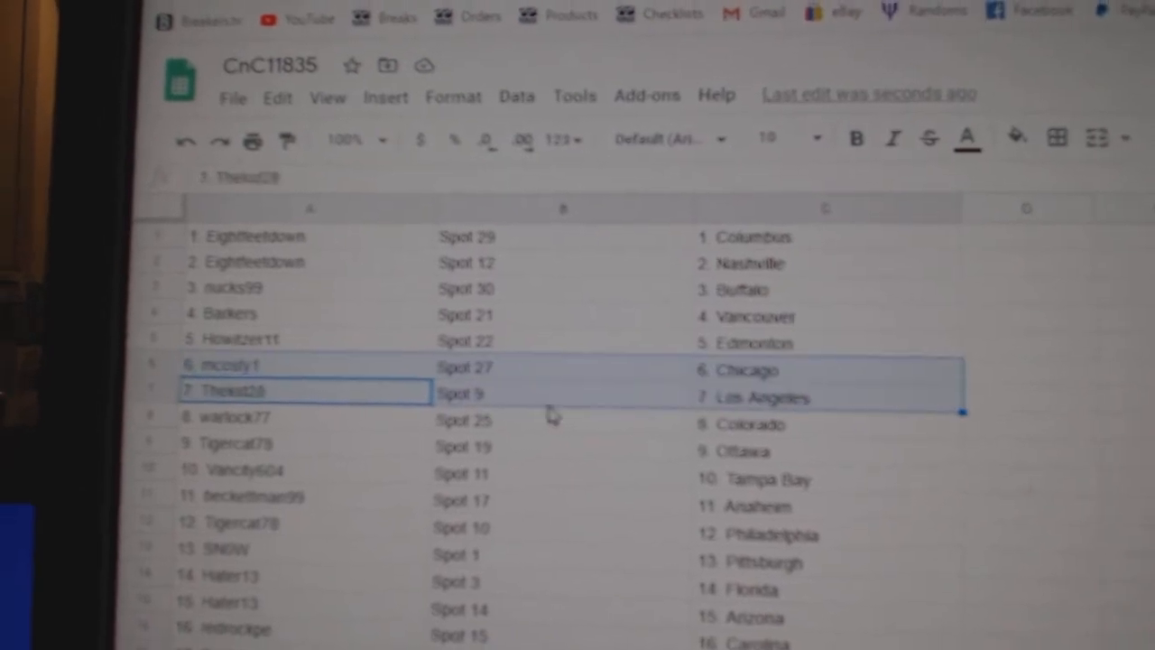
# Scroll the sheet and inspect rows for participants 23 and 25, showing pairings through row 31.
pyautogui.scroll(-3)
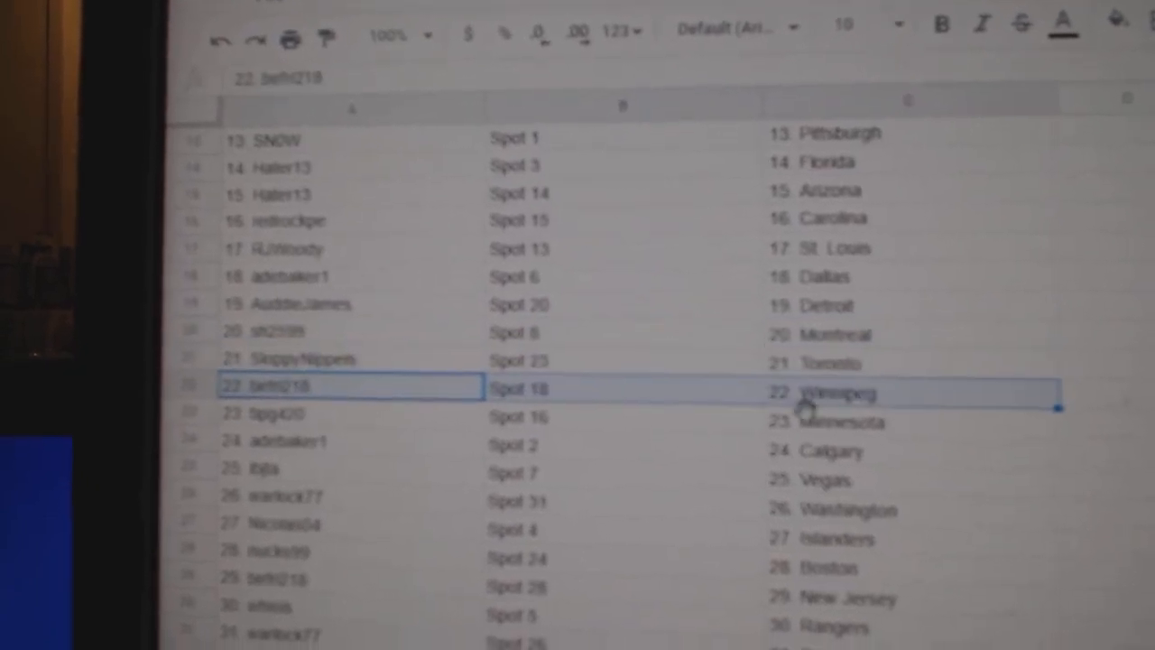
pyautogui.click(352, 412)
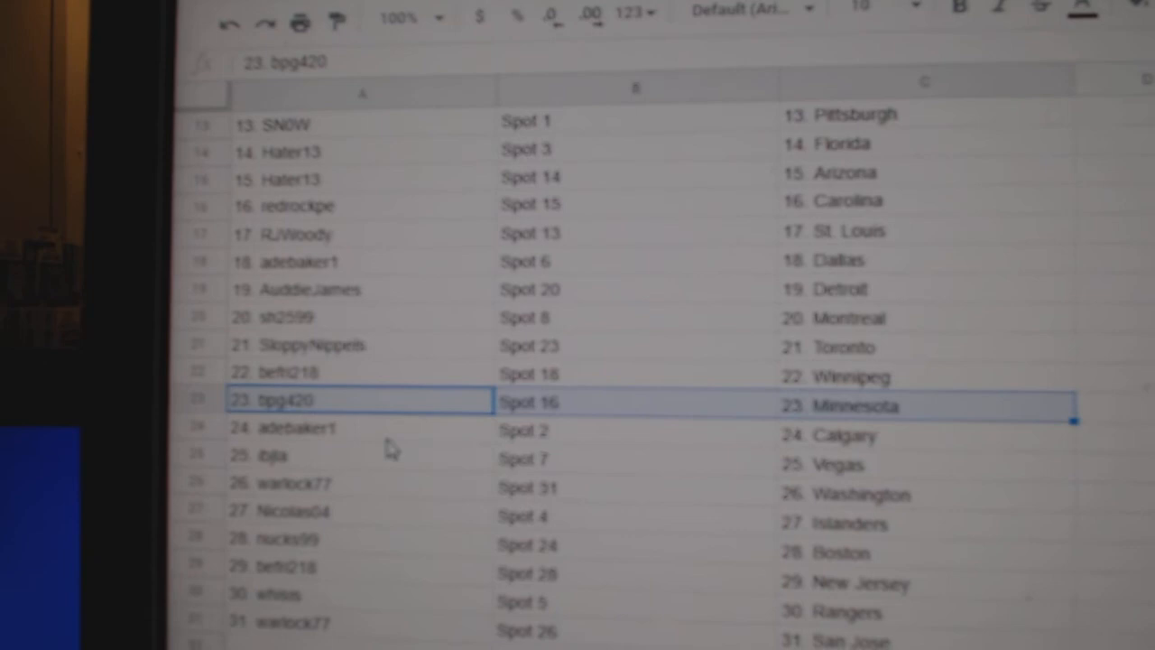
pyautogui.click(271, 454)
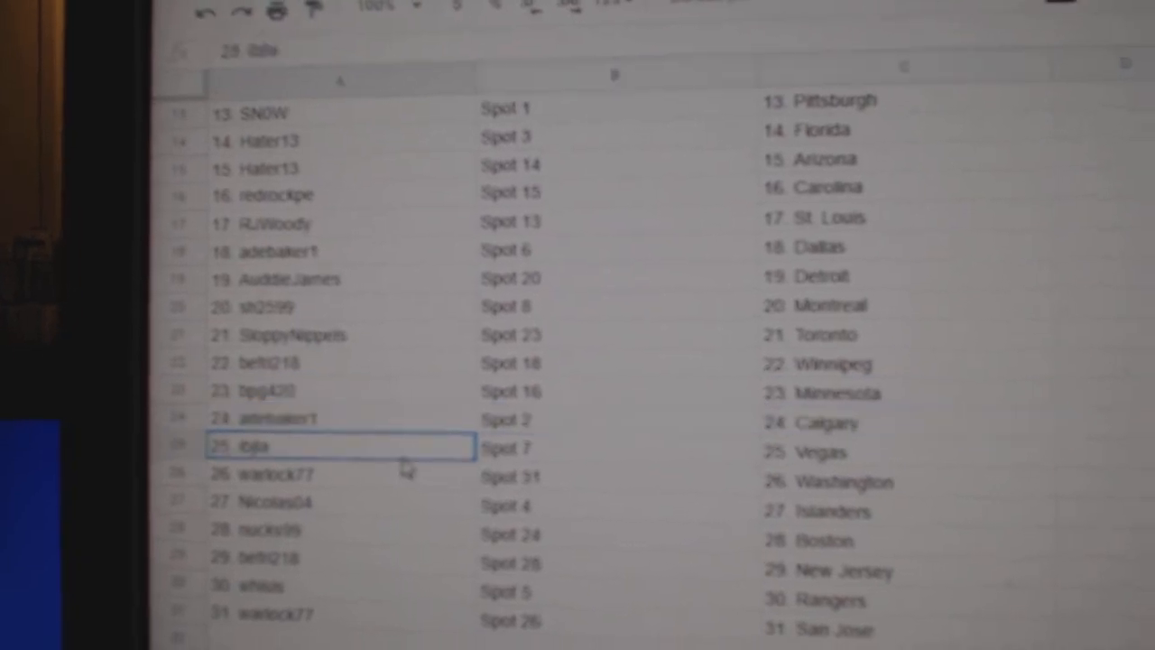